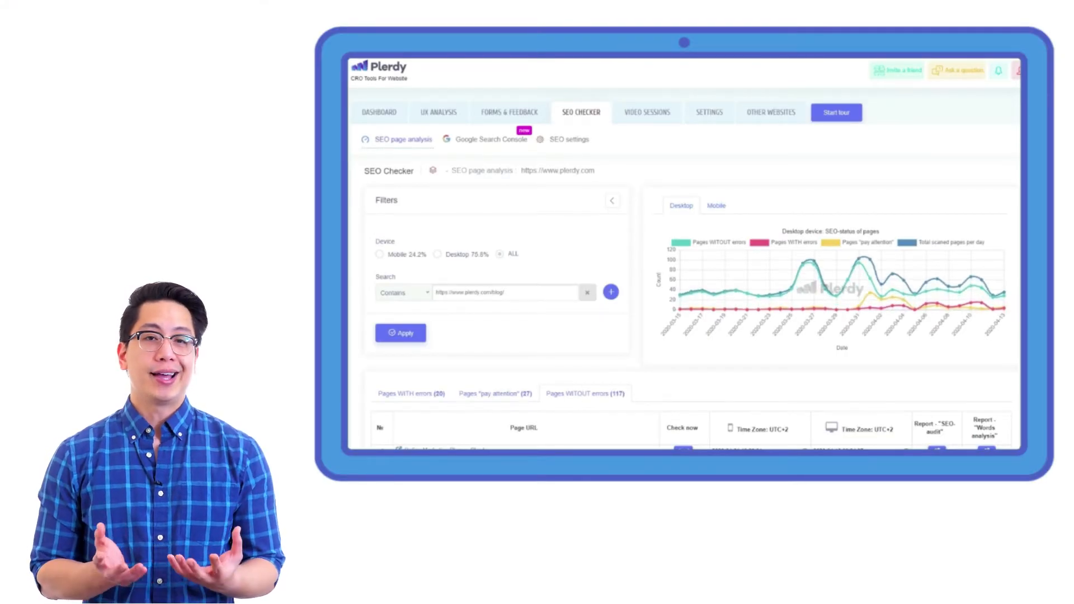
Step: Scroll the plerdy.com page analysis to the filters and the pages-with-errors chart
scroll("down", 3)
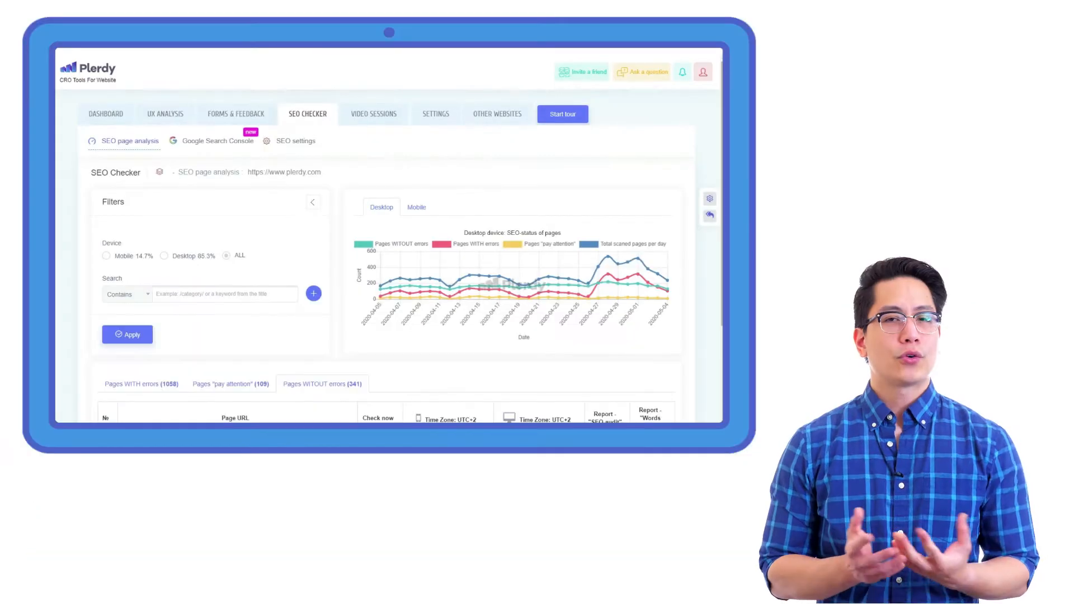
mouse_move(376, 287)
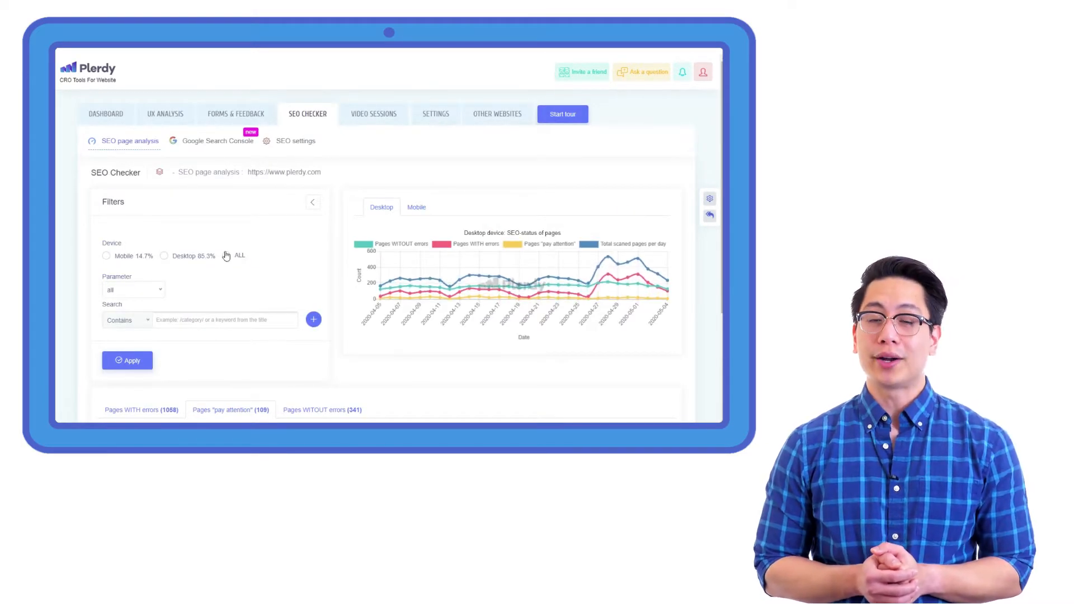
Step: Browse the Parameter filter options and show the 117 error-free blog pages
left_click(133, 289)
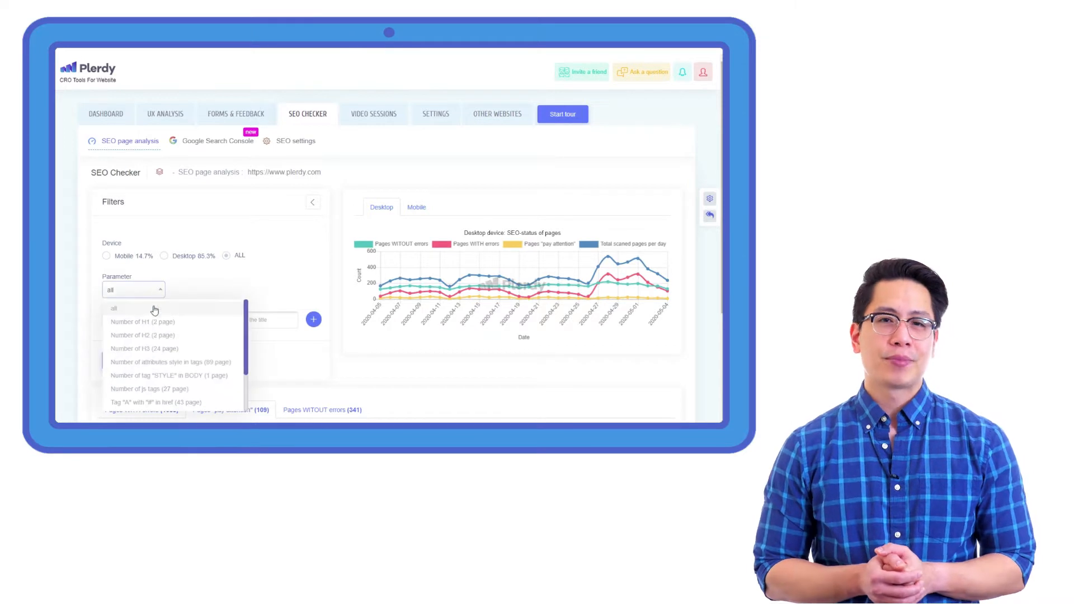
scroll("down", 3)
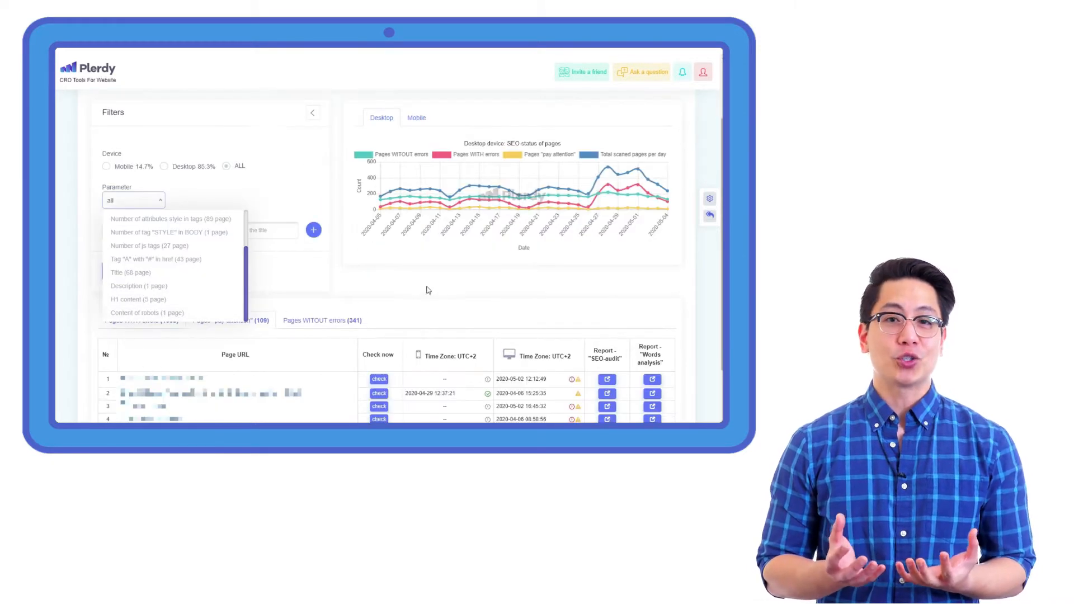
left_click(133, 200)
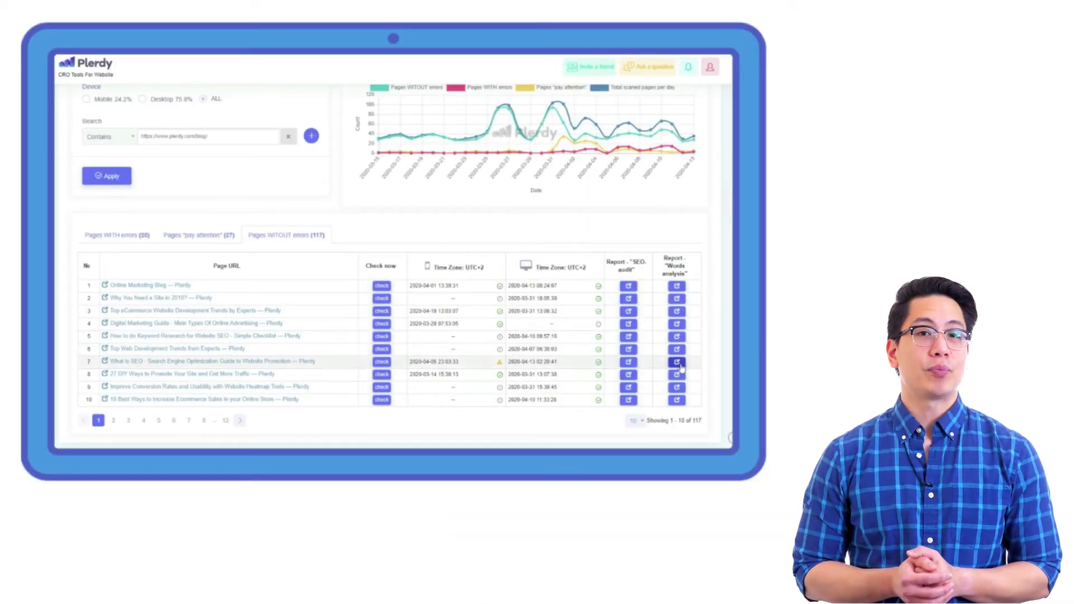
Step: View a blog page's words analysis report, then the Search Console query clicks and impressions
left_click(676, 361)
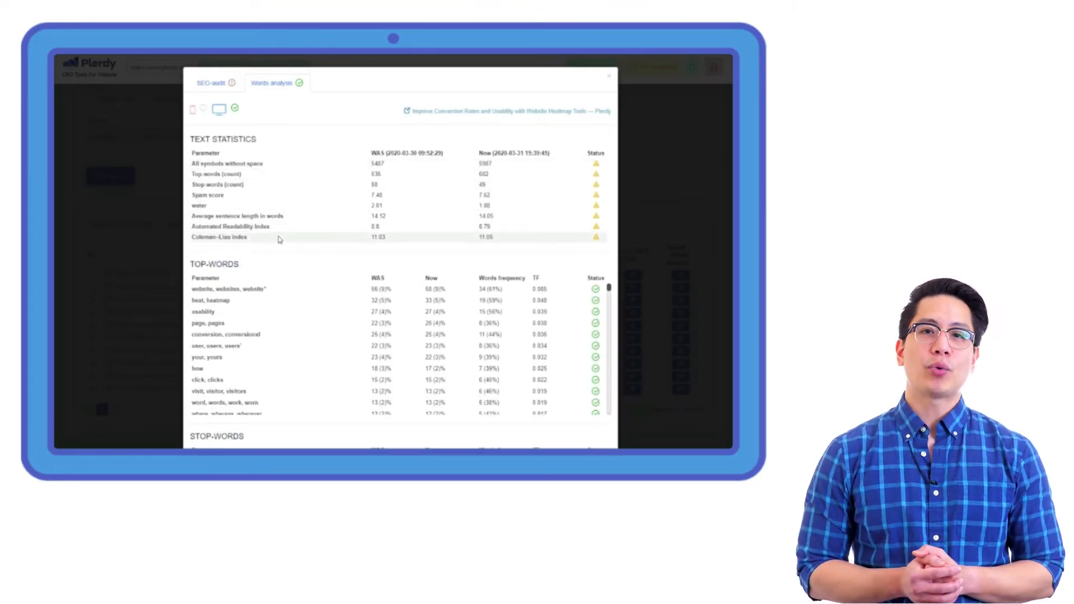
scroll("down", 3)
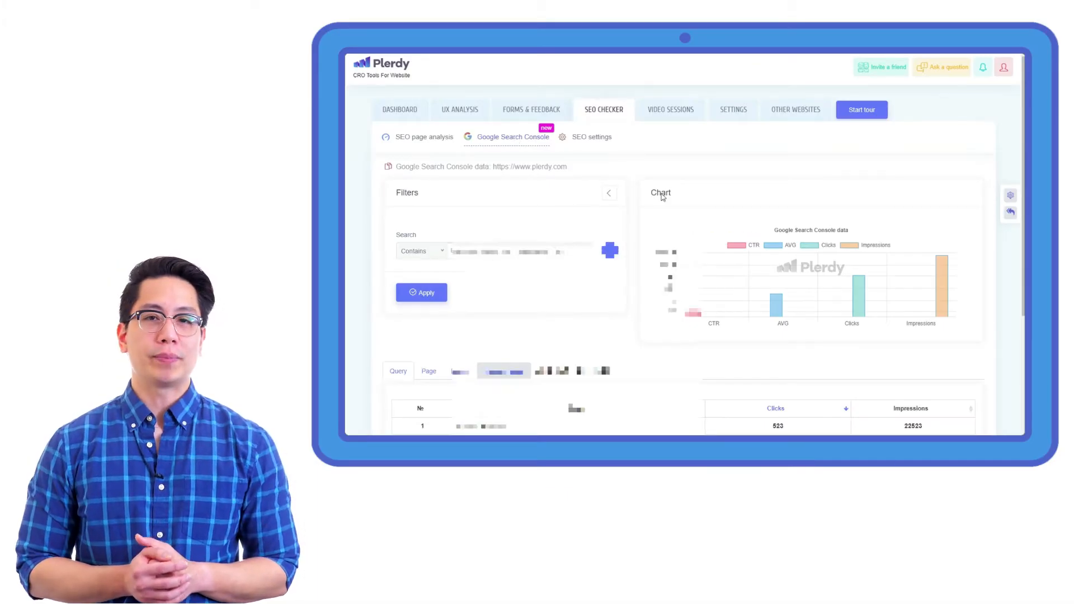
scroll("down", 3)
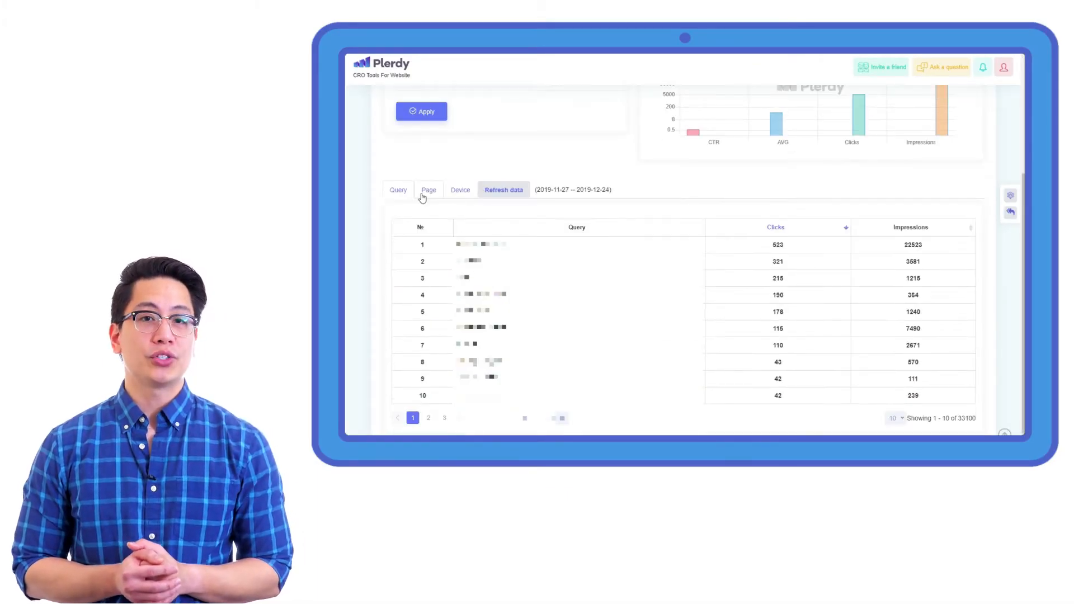